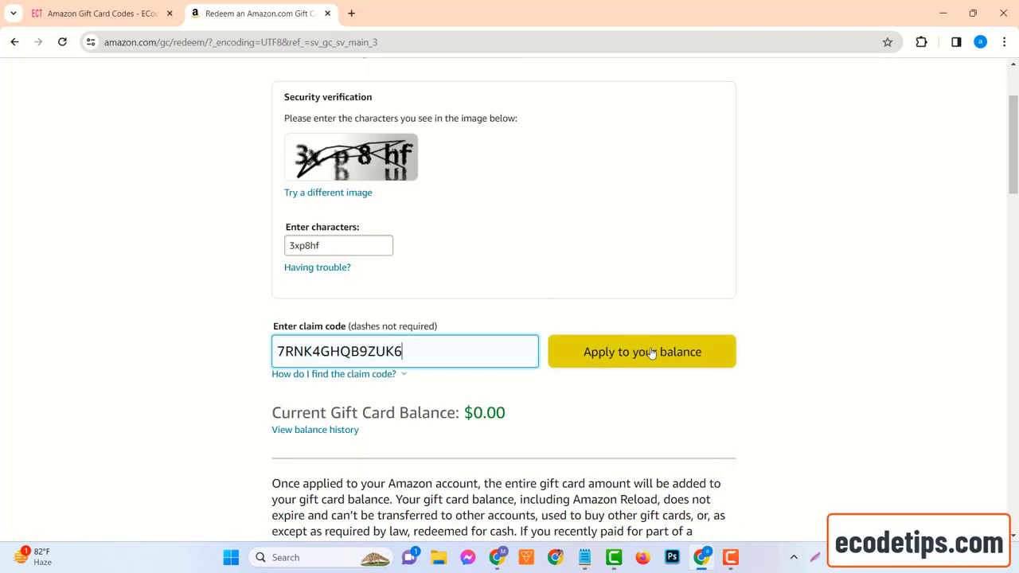
- Apply the entered claim code, raising the Amazon gift card balance from $0.00 to $100.00
click(642, 352)
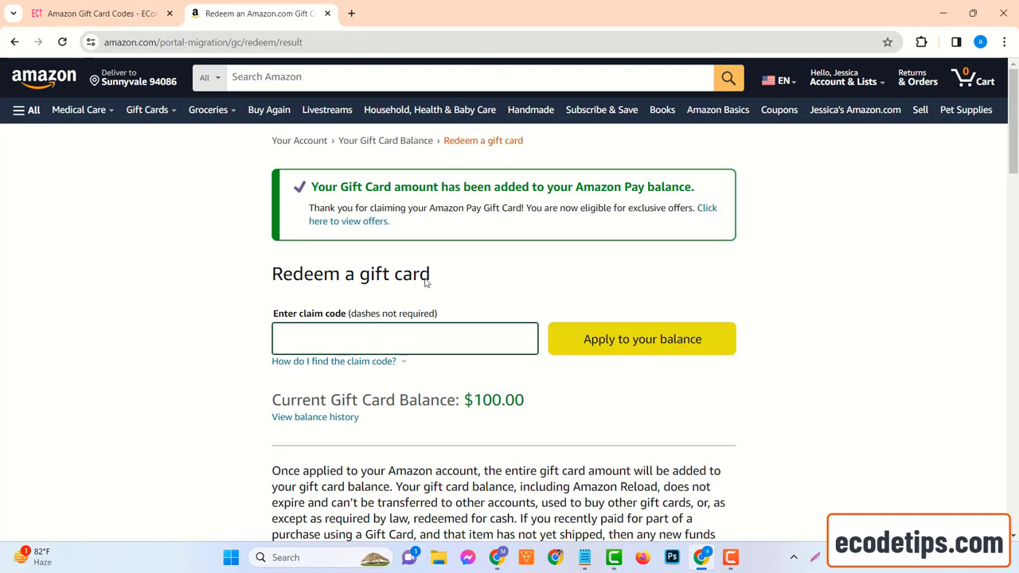
mouse_move(560, 282)
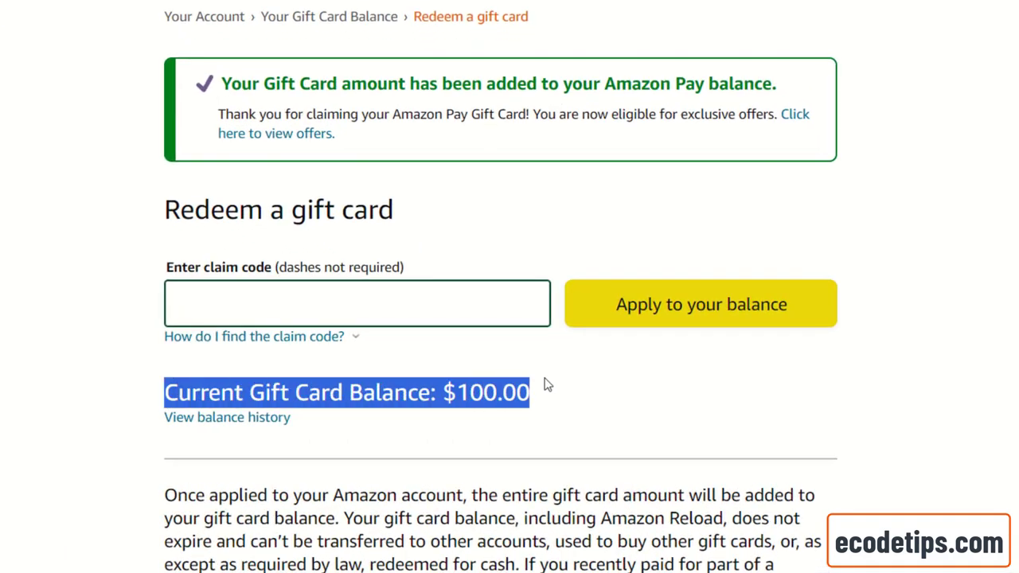
mouse_move(511, 424)
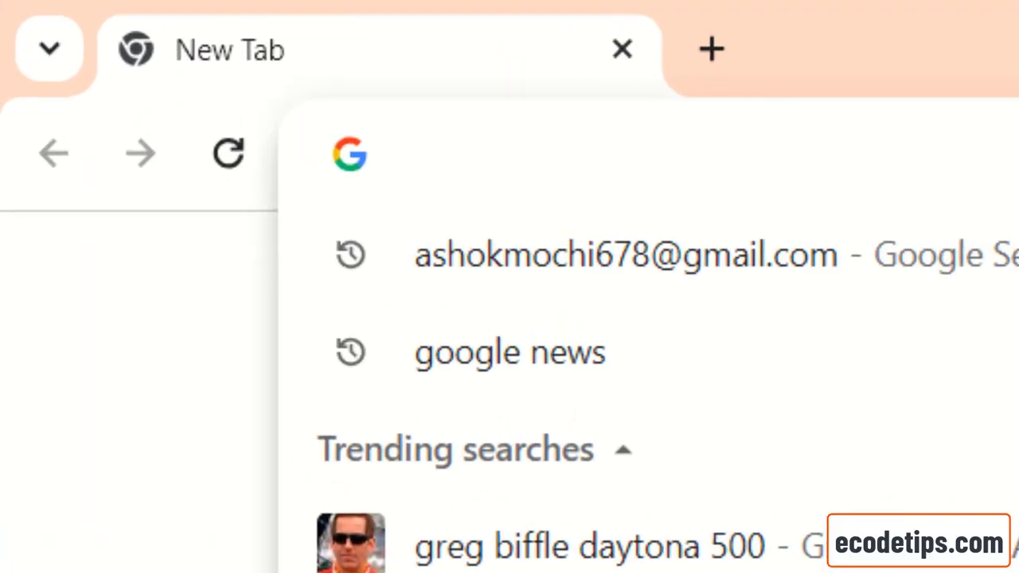
- Navigate a new tab to ecodetips.com via the 'eco' address-bar suggestion
text(ecodetips.com)
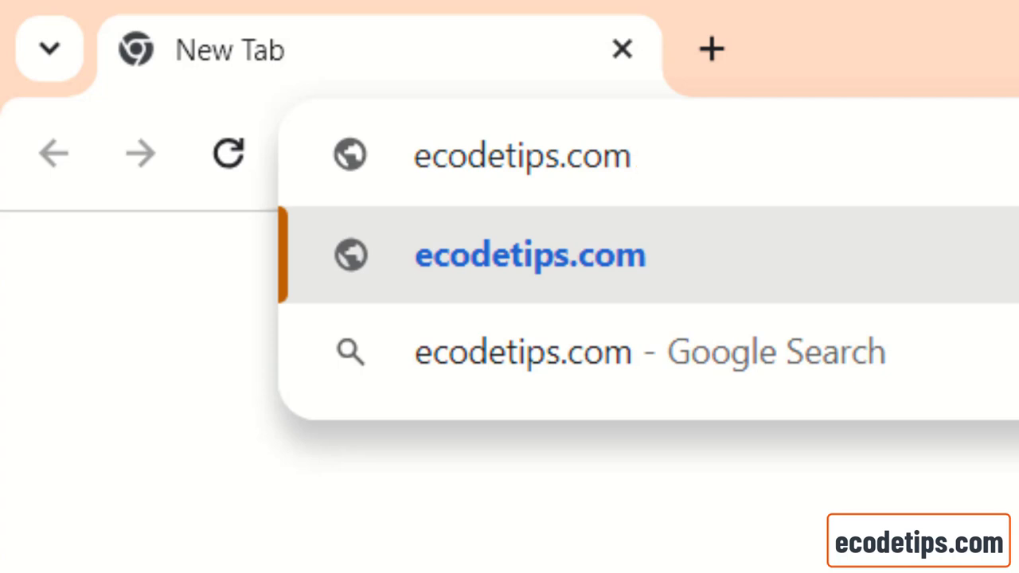
click(529, 255)
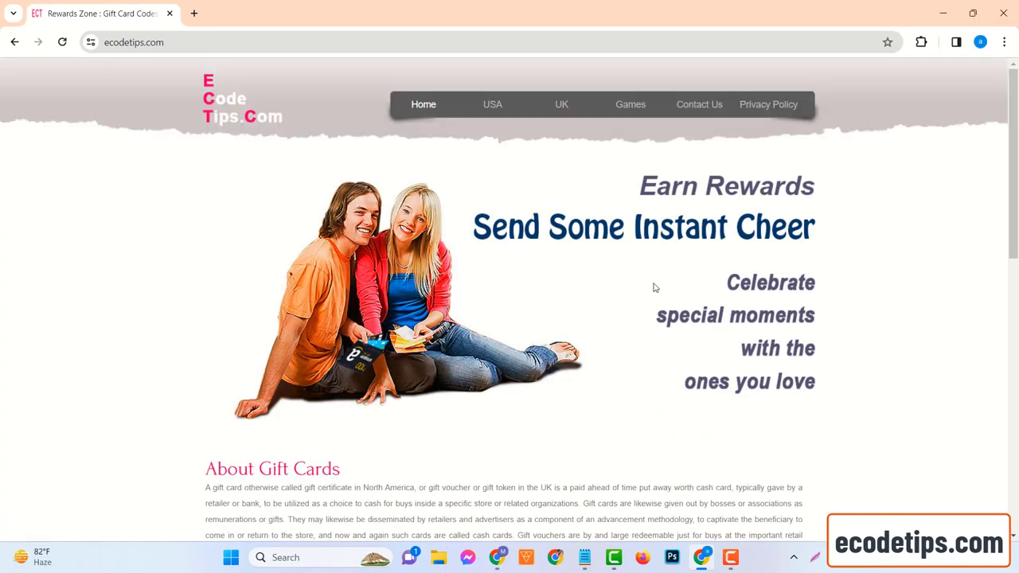
- Open the Amazon card tile from the gift card grid, landing on CHOOSE GIFT CARD VALUE
scroll(down, 3)
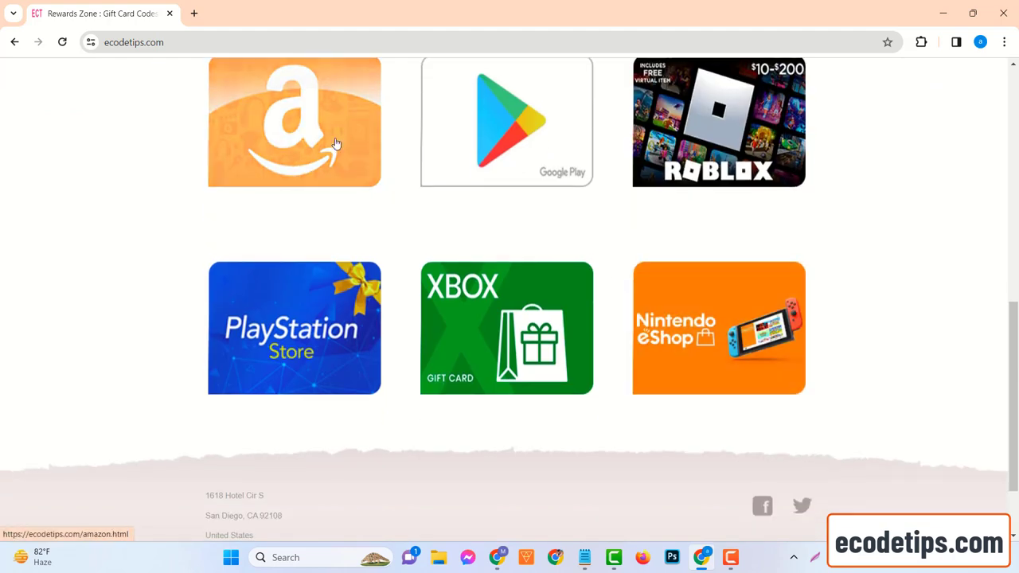
scroll(up, 3)
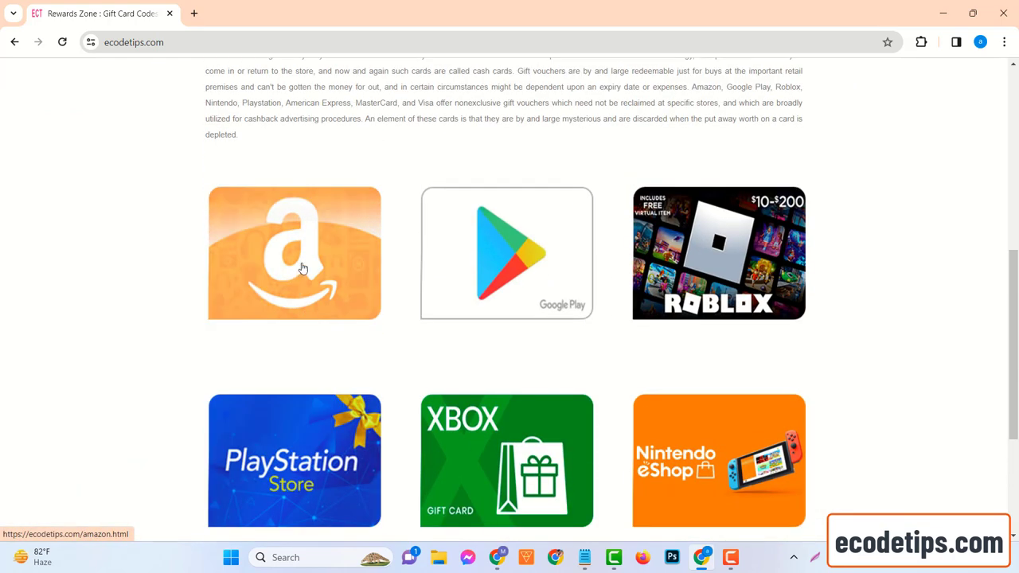
click(302, 253)
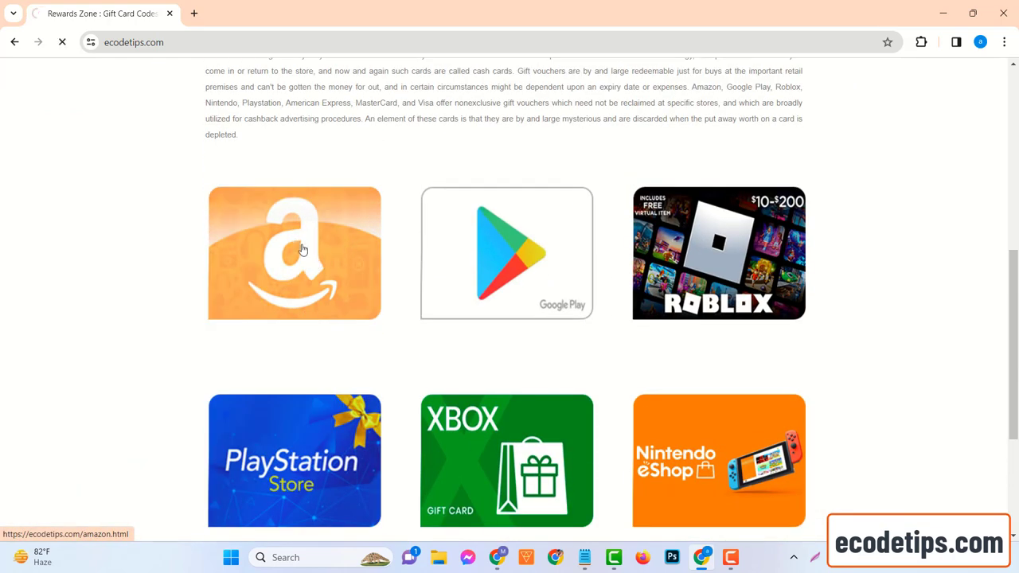
click(293, 254)
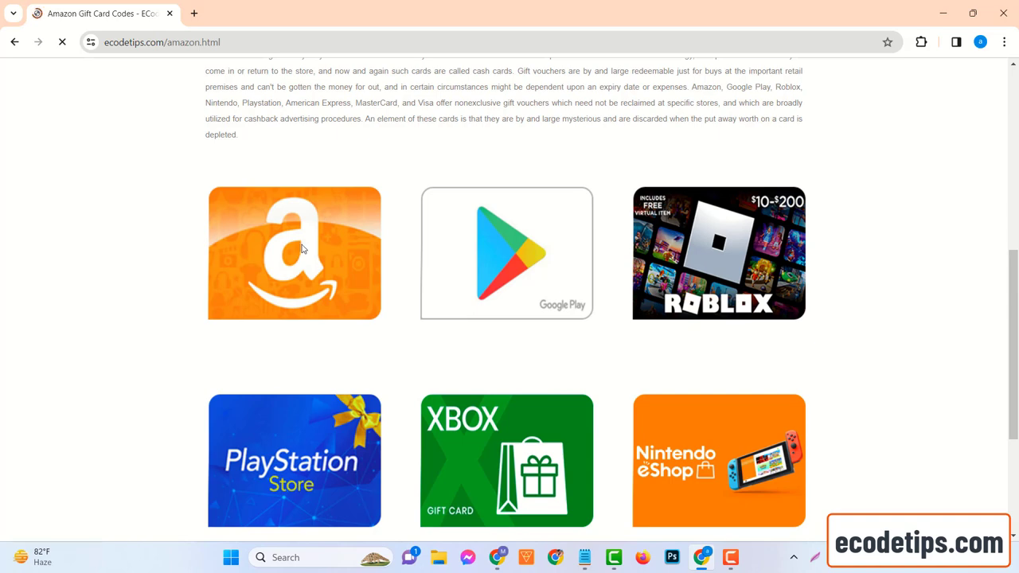
click(293, 251)
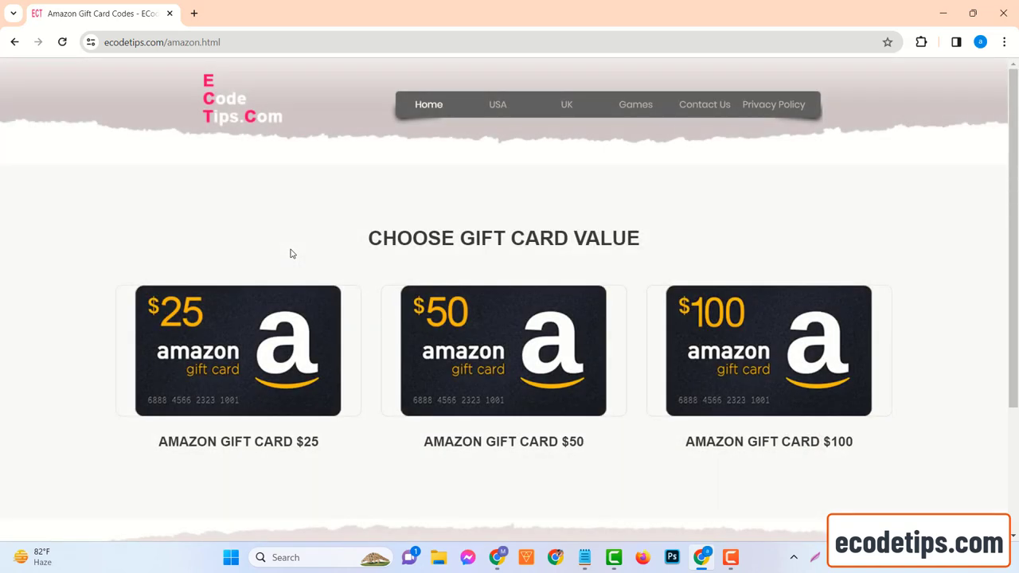
drag(367, 238, 570, 238)
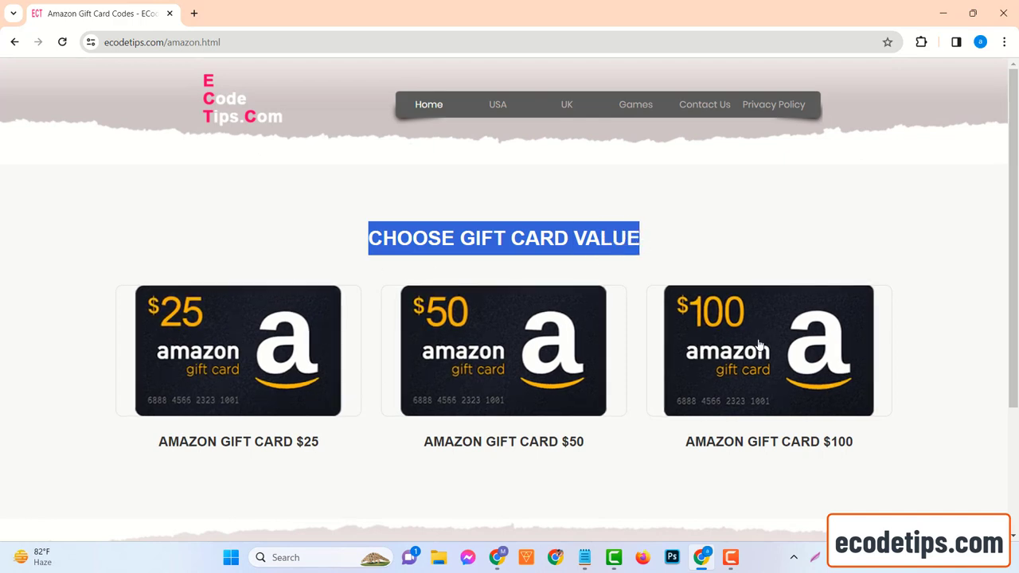
- Select AMAZON GIFT CARD $100, let the generator complete, then start verification
click(504, 350)
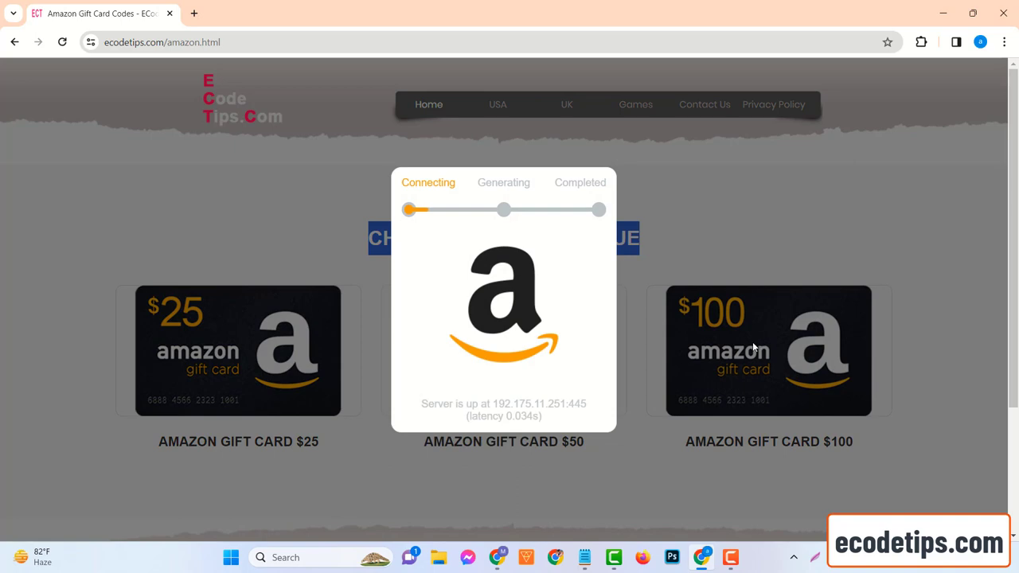
scroll(down, 3)
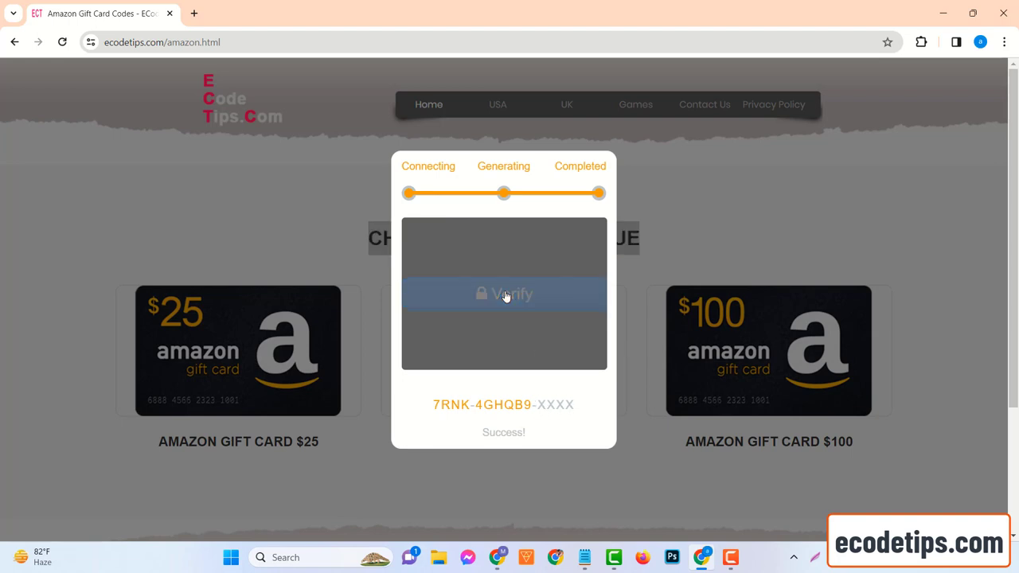
click(504, 293)
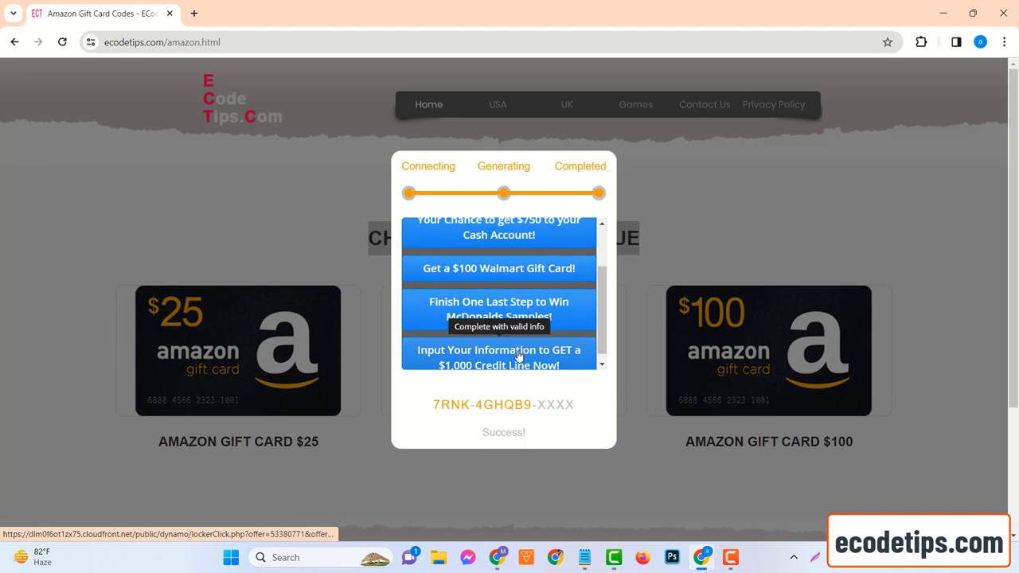
- Submit an email on the Win a Free iPhone 15 page, reaching the 403 'Thanks for visiting' page
scroll(up, 3)
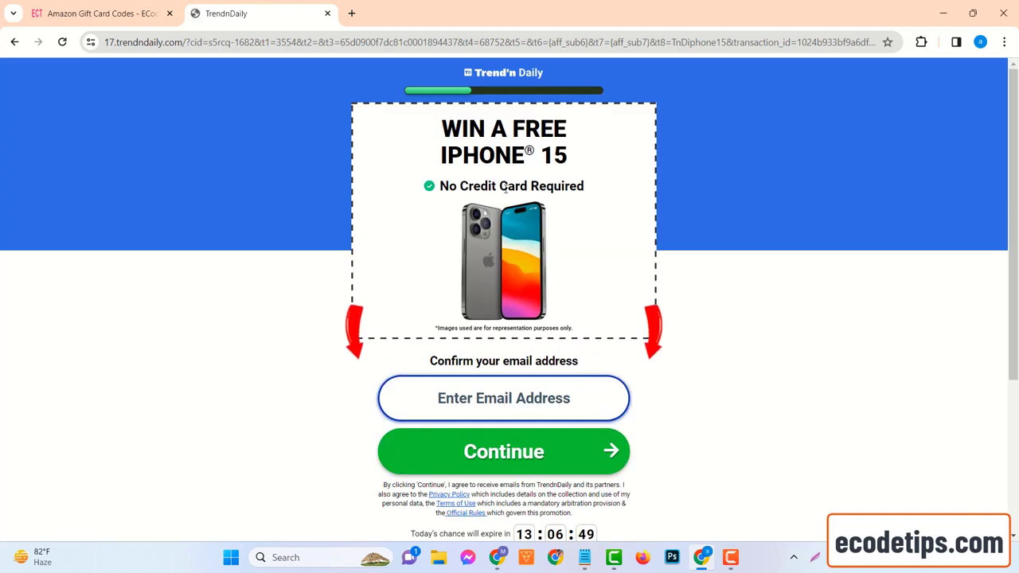
mouse_move(698, 417)
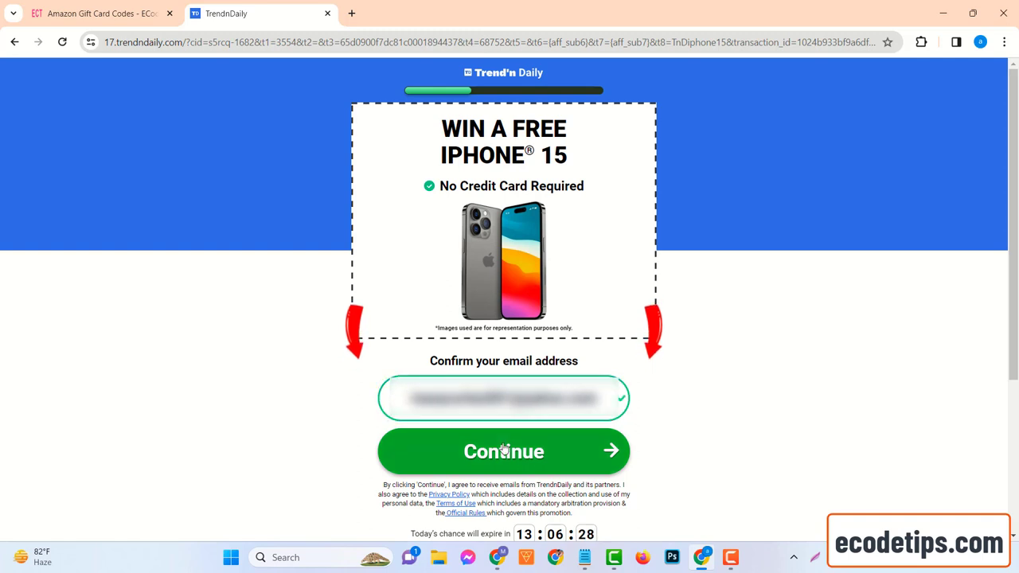
click(503, 453)
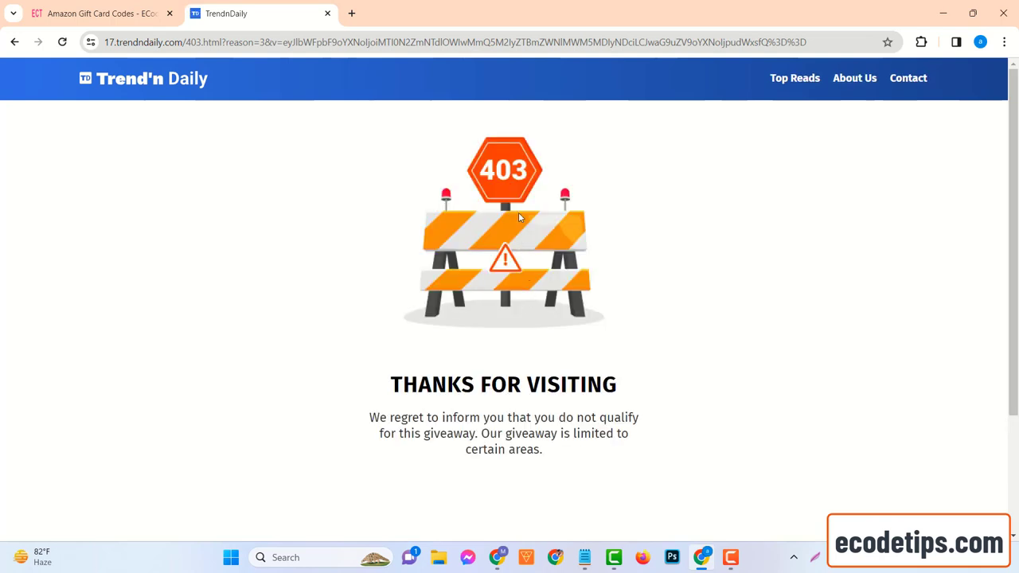
mouse_move(487, 438)
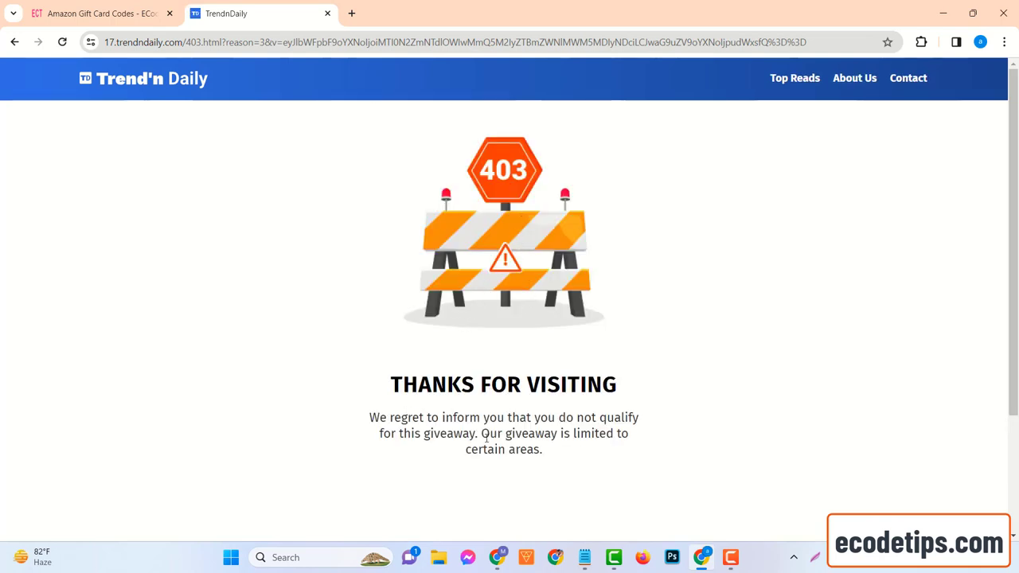
scroll(down, 3)
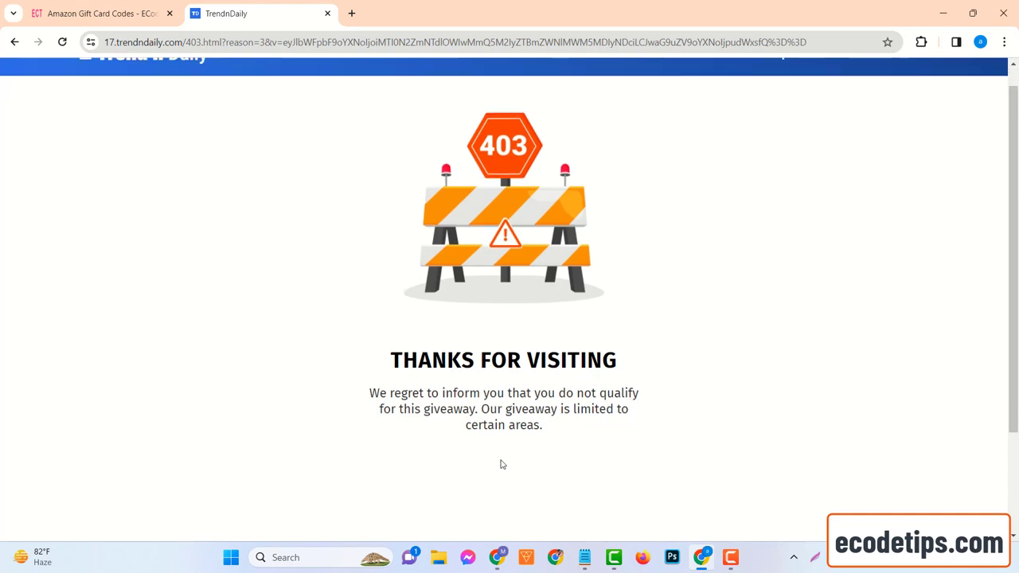
scroll(up, 3)
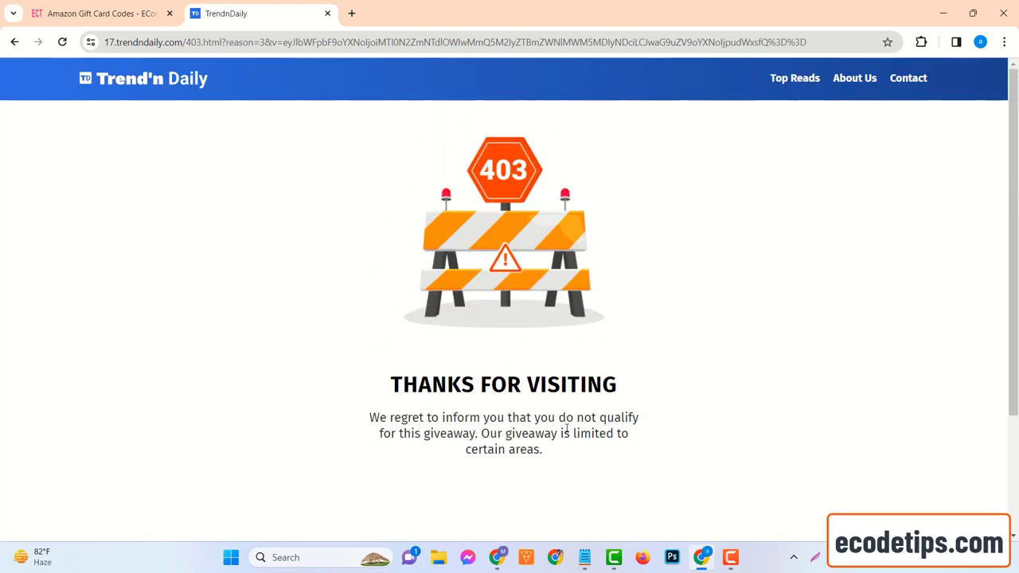
scroll(down, 3)
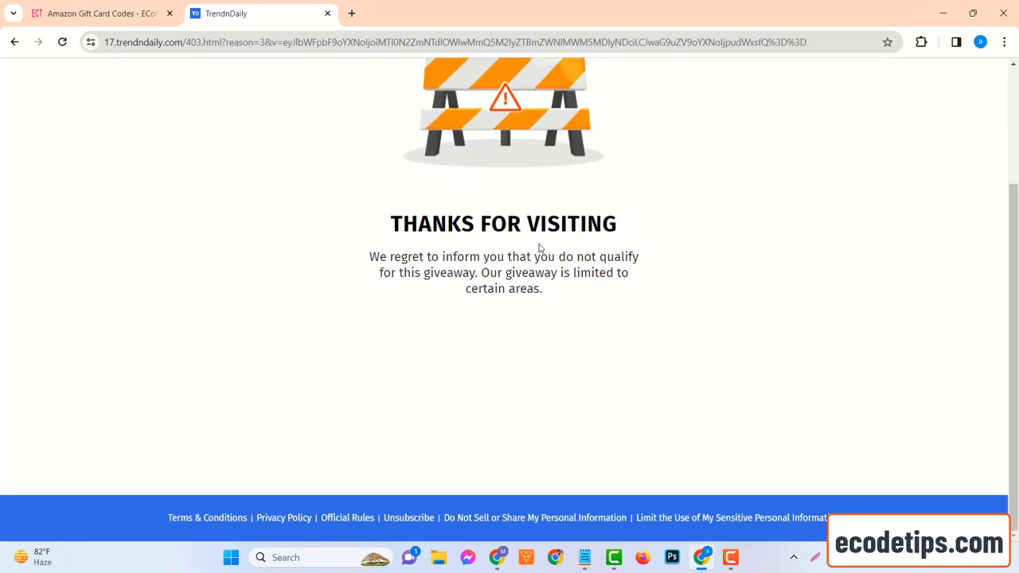
double_click(503, 223)
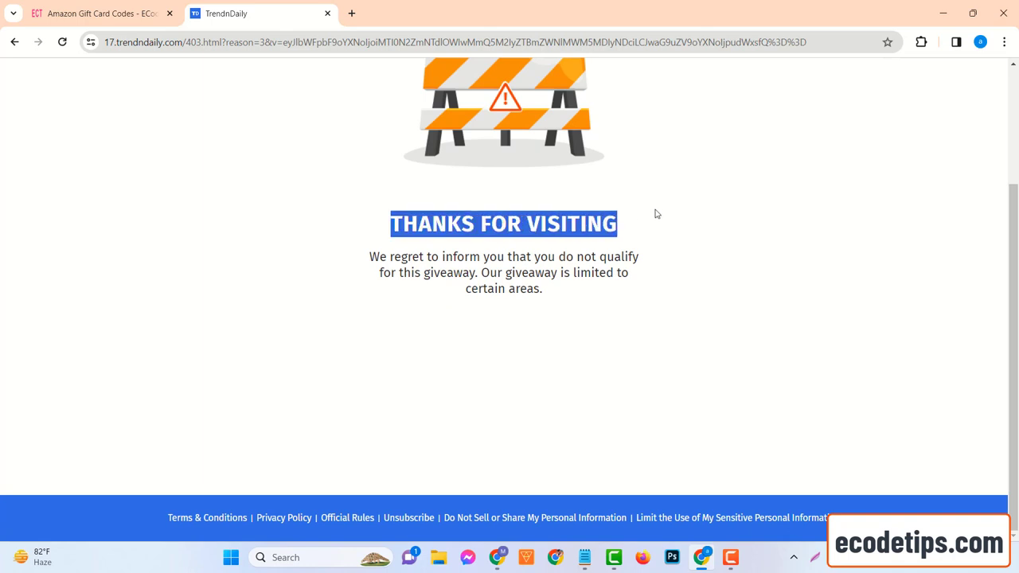
mouse_move(170, 88)
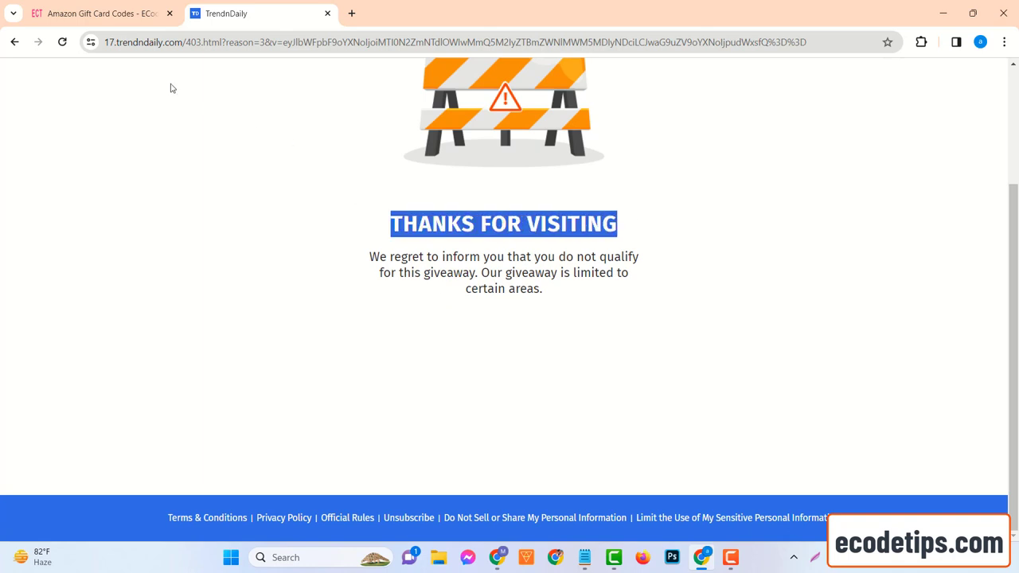
click(95, 13)
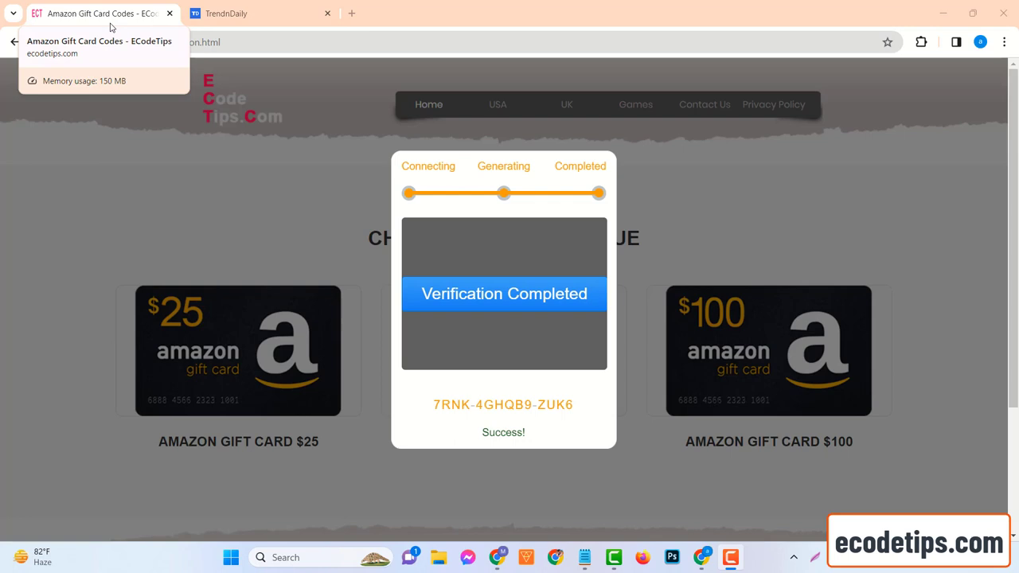
mouse_move(490, 459)
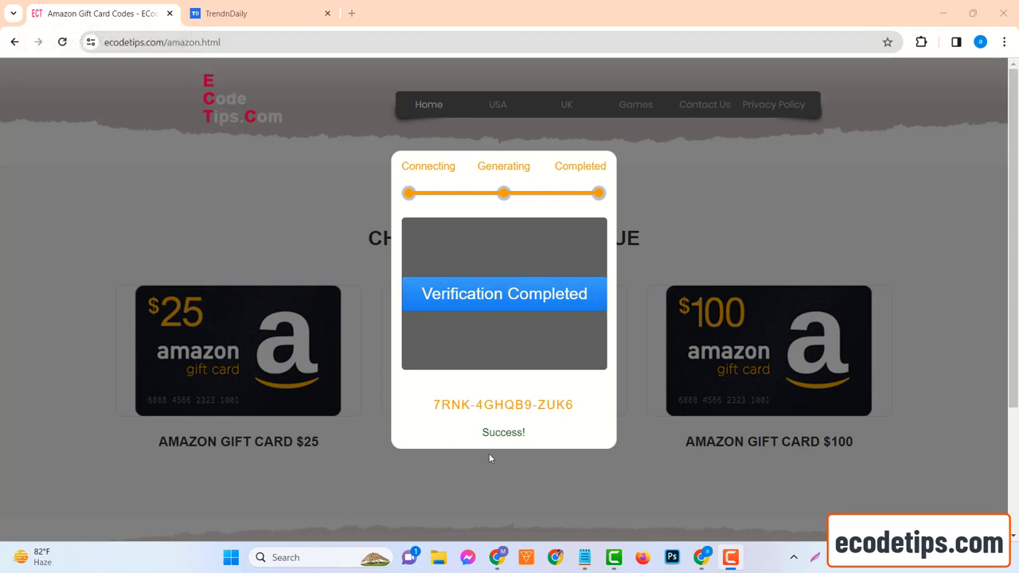
mouse_move(561, 407)
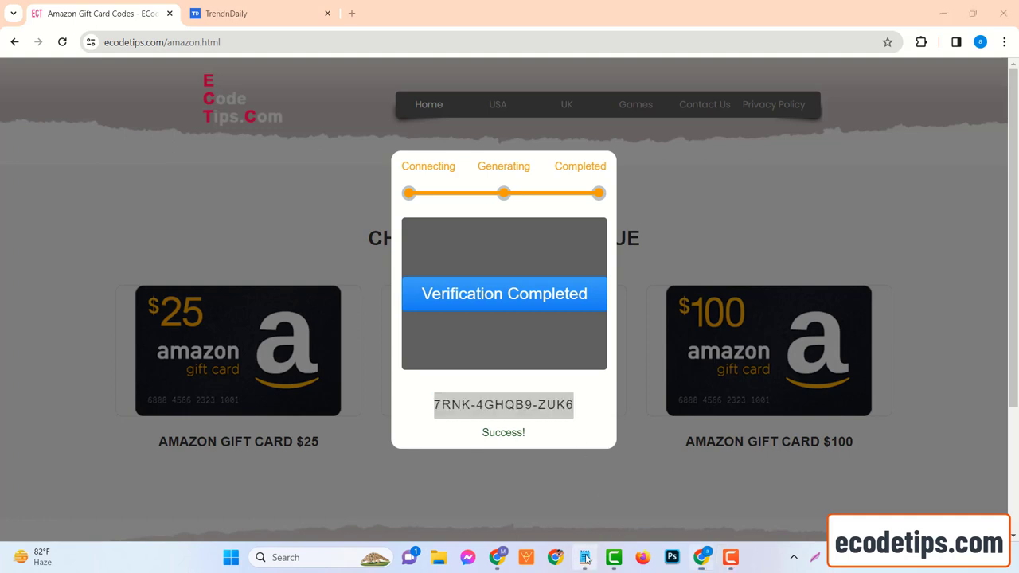
click(584, 558)
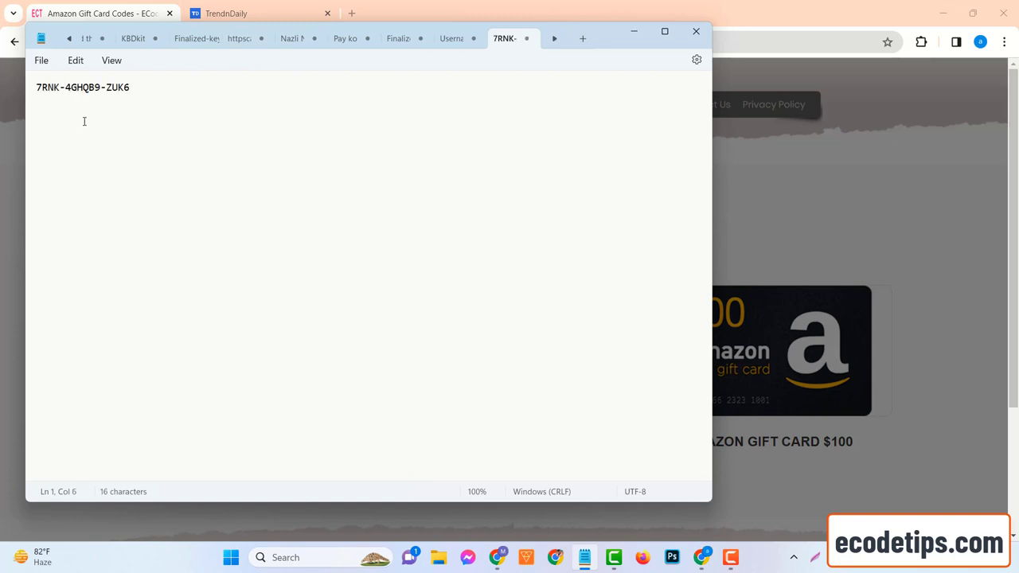
key(Backspace)
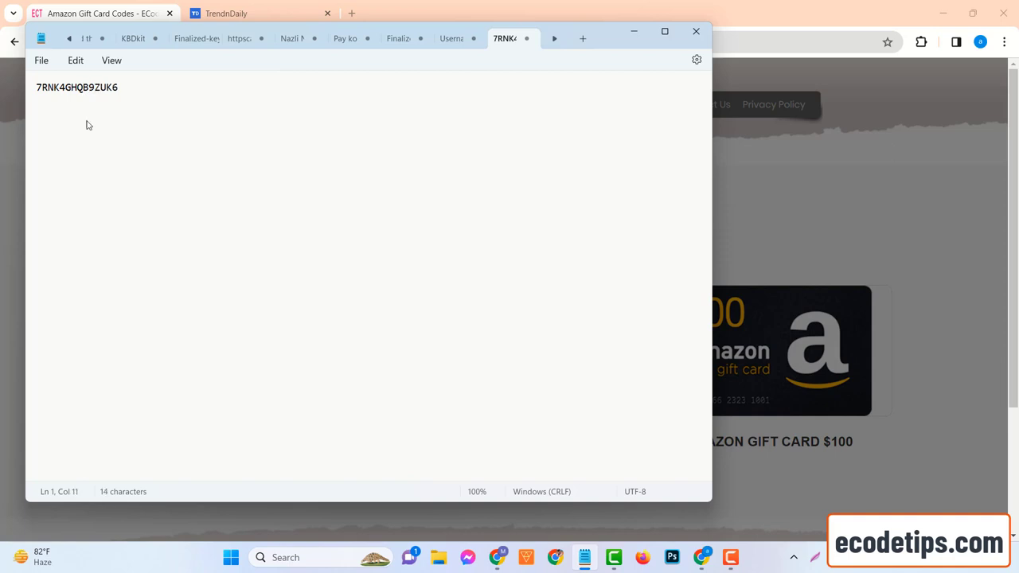
key(ctrl+a)
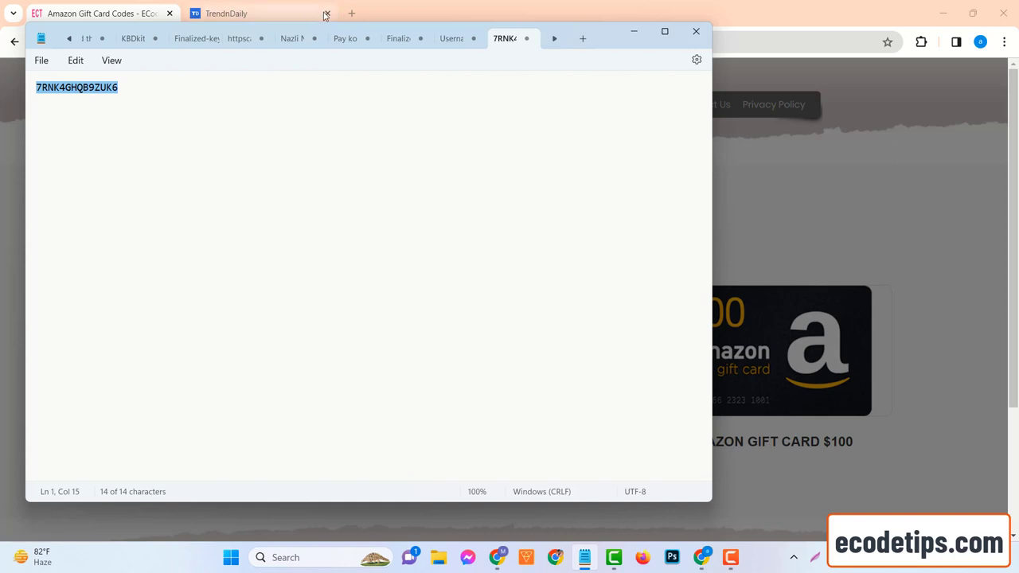
click(325, 12)
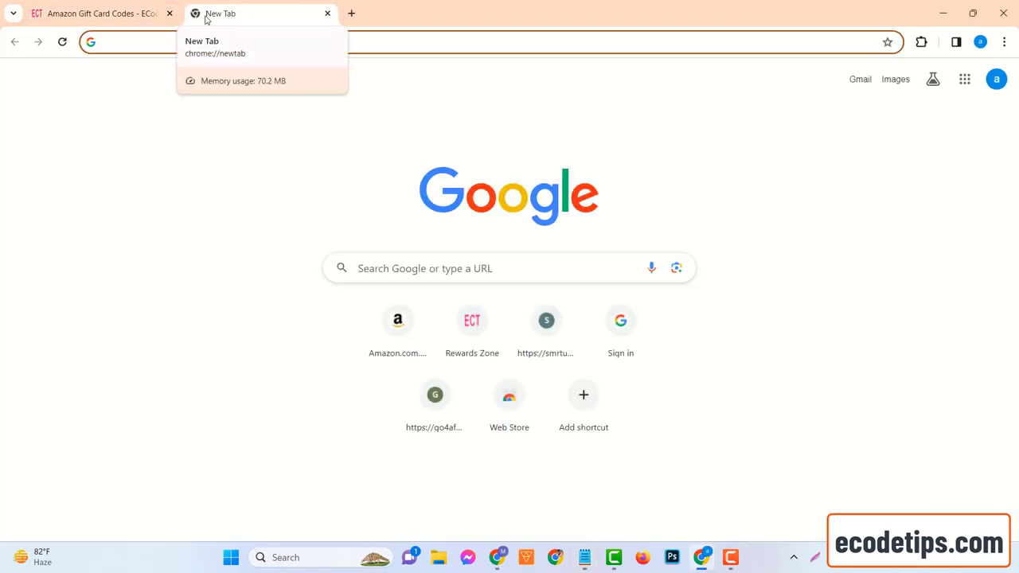
- Go to amazon.com and enter the Gift Cards section from the nav bar
text(amazon.com)
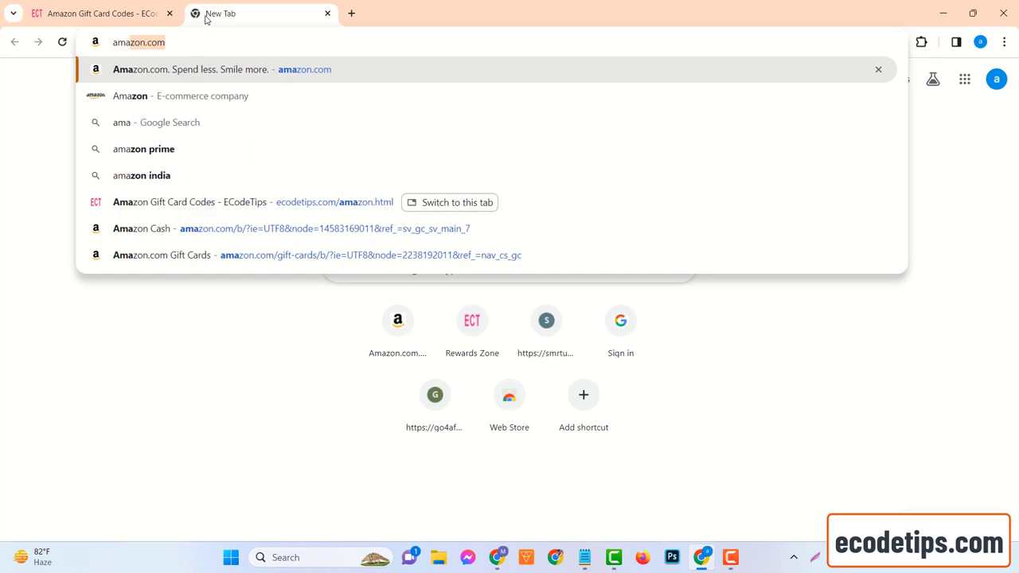
click(192, 70)
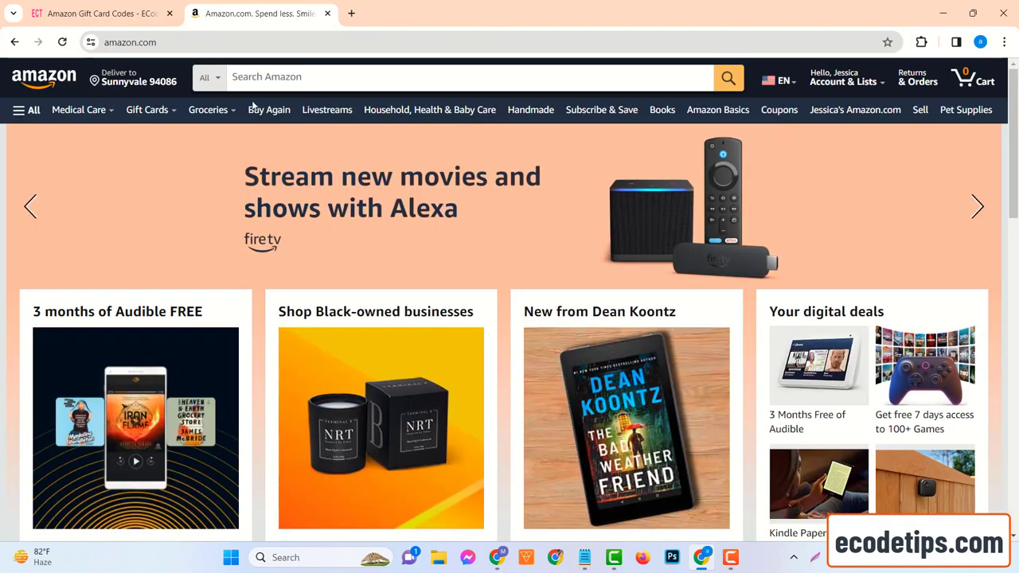
scroll(down, 3)
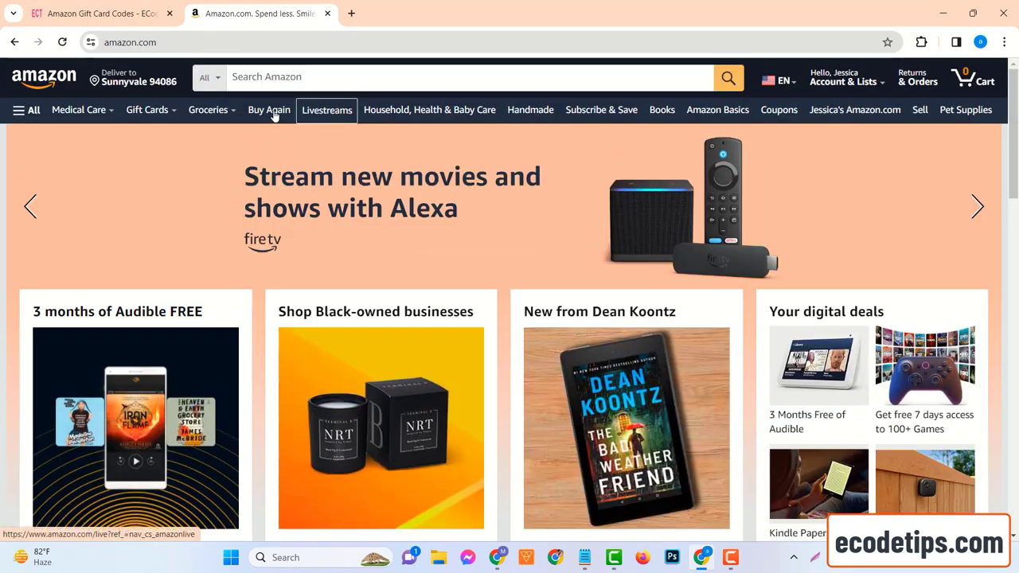
click(147, 108)
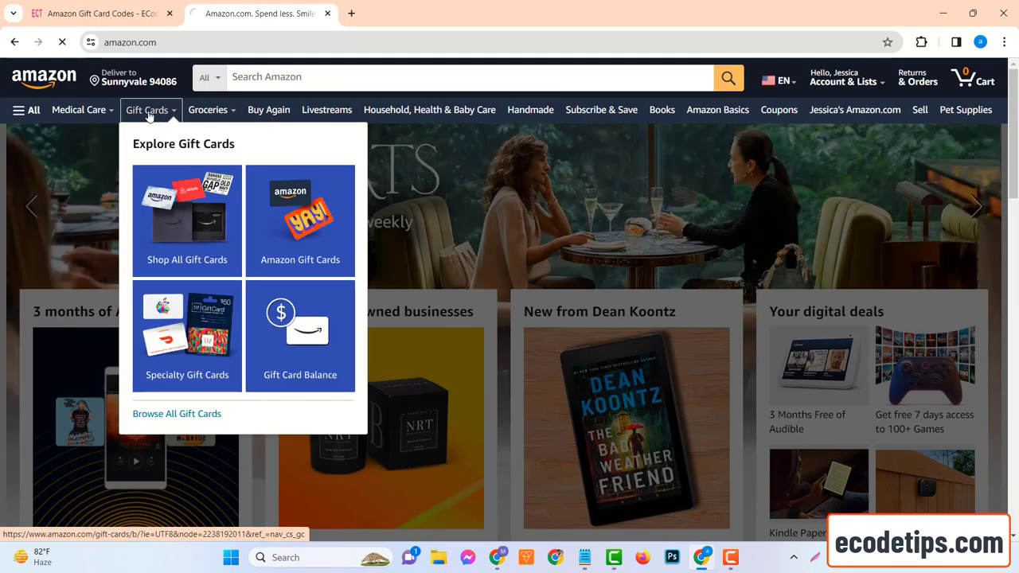
click(186, 219)
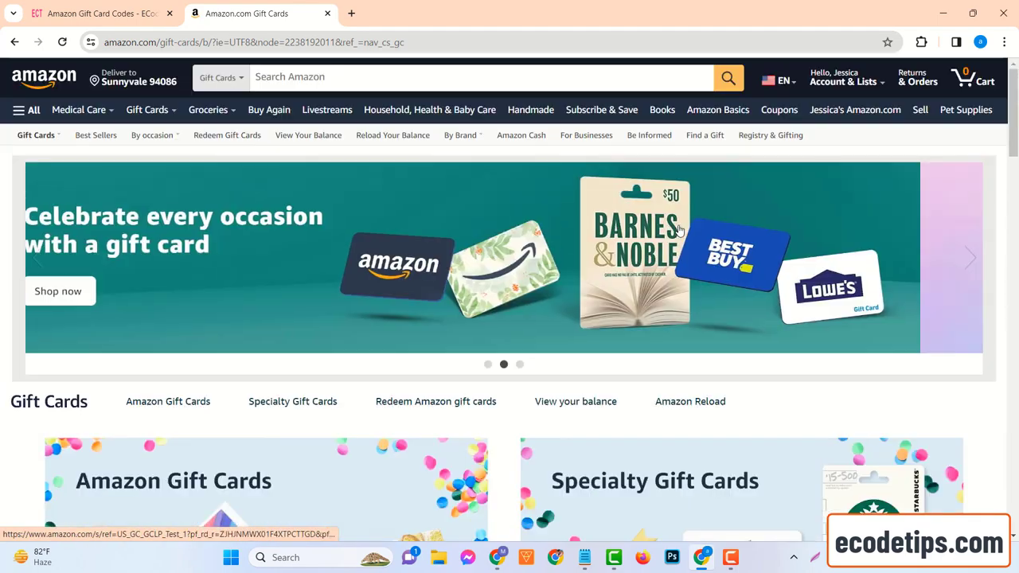
- Reach the Redeem a gift card page with its empty claim code field
click(146, 108)
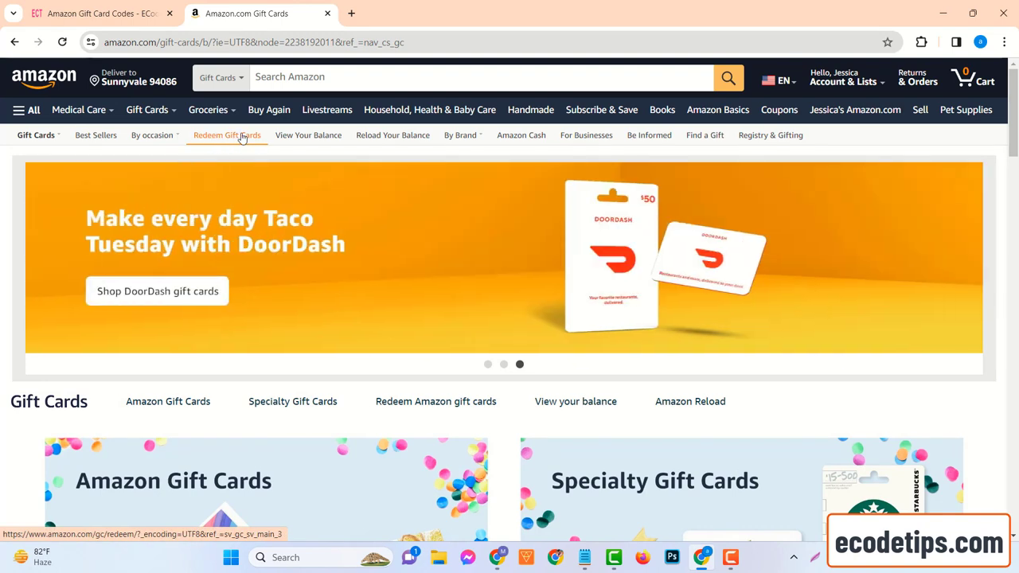
click(226, 134)
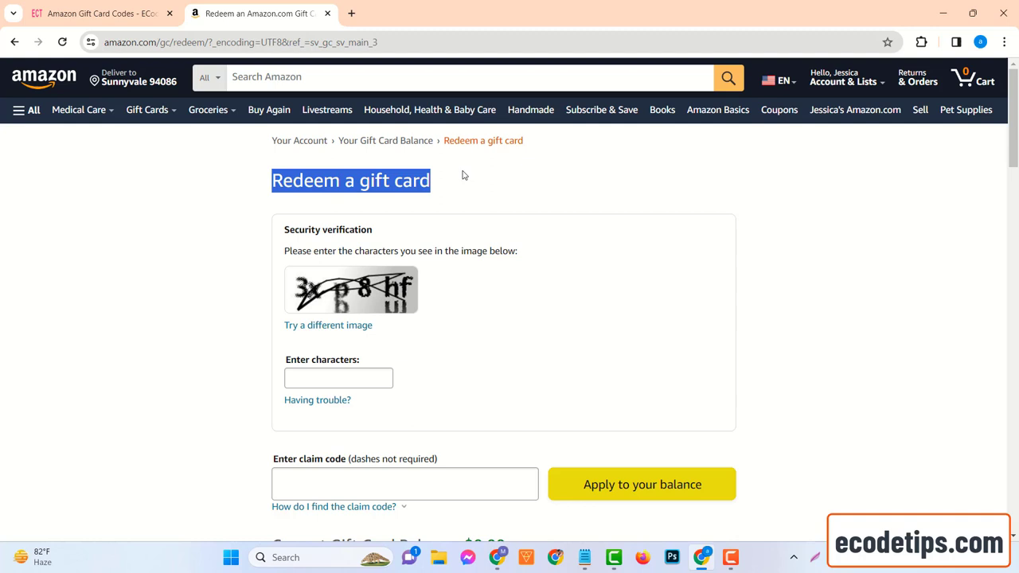
- Fill the security verification with the captcha characters '3xp8hf'
scroll(down, 3)
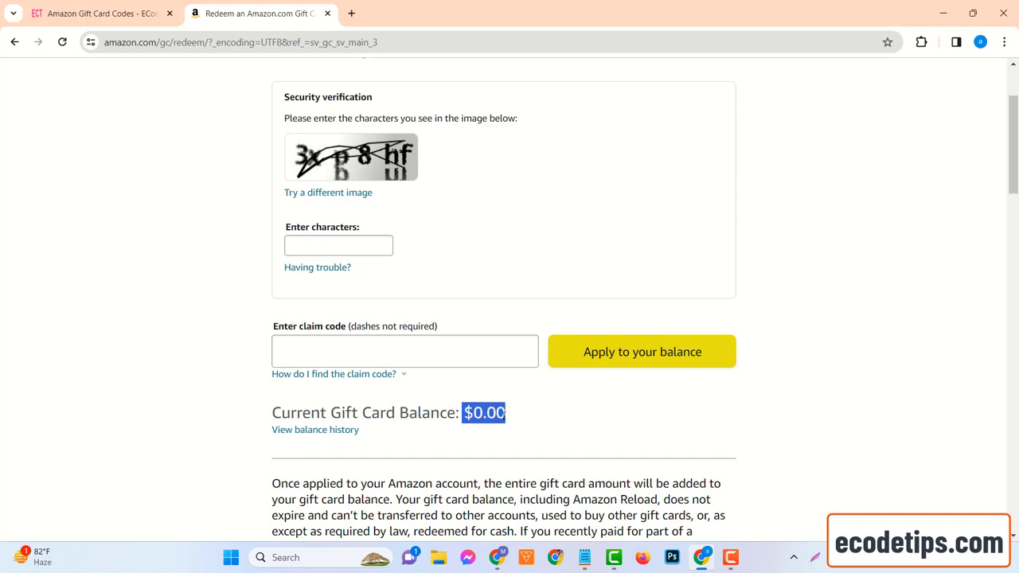
click(338, 246)
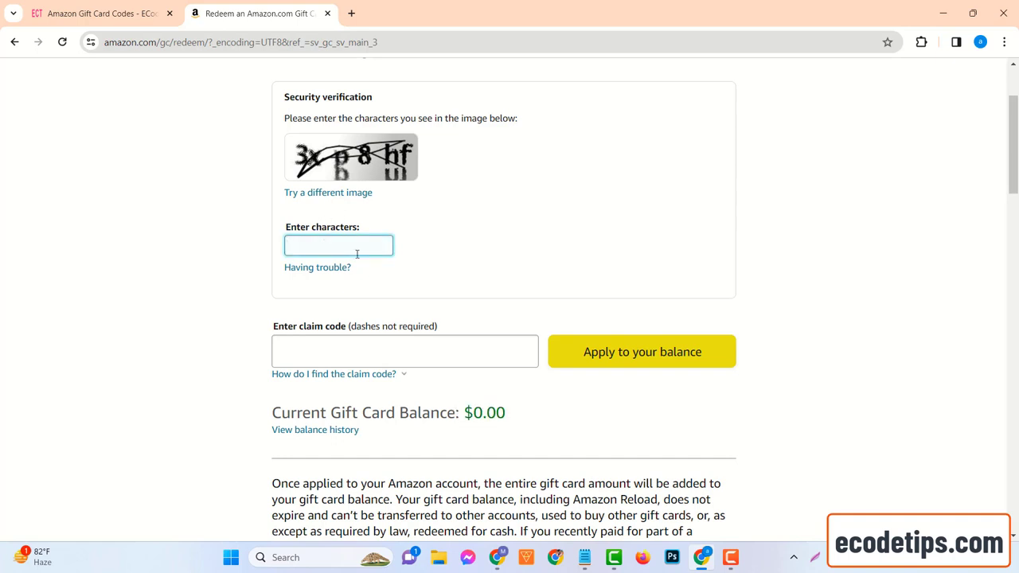
text(3xp8)
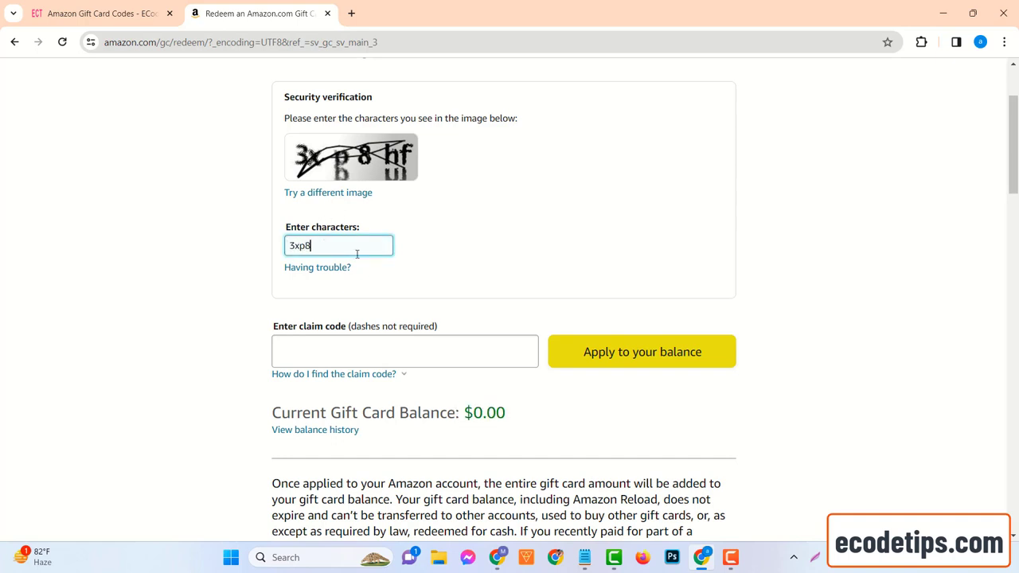
text(hf)
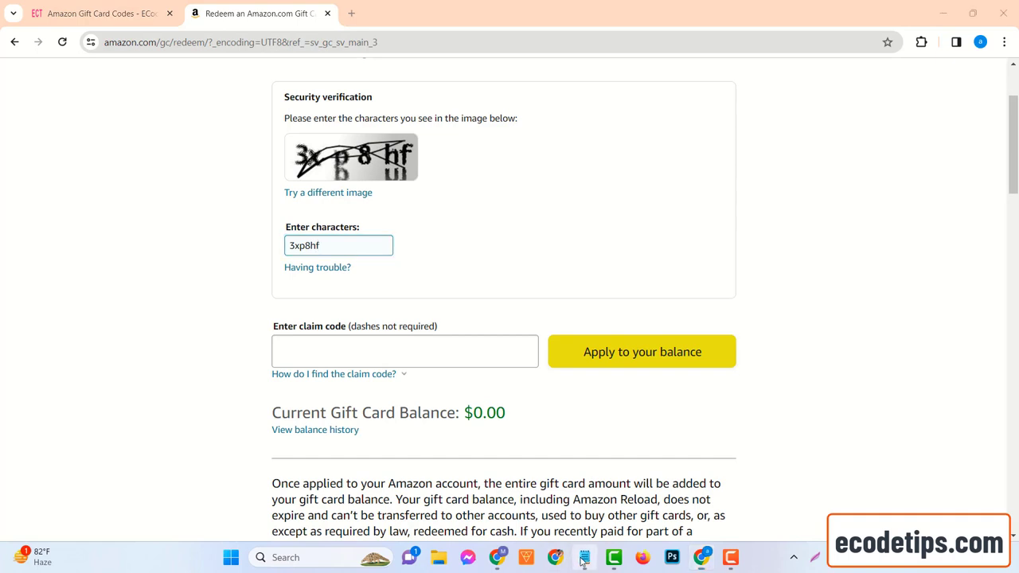
right_click(62, 86)
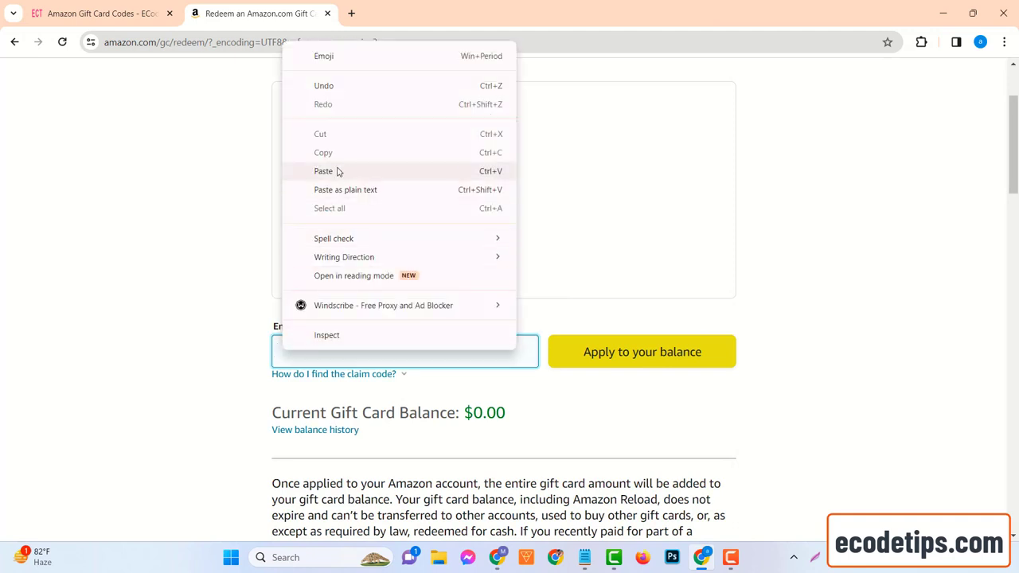
click(324, 172)
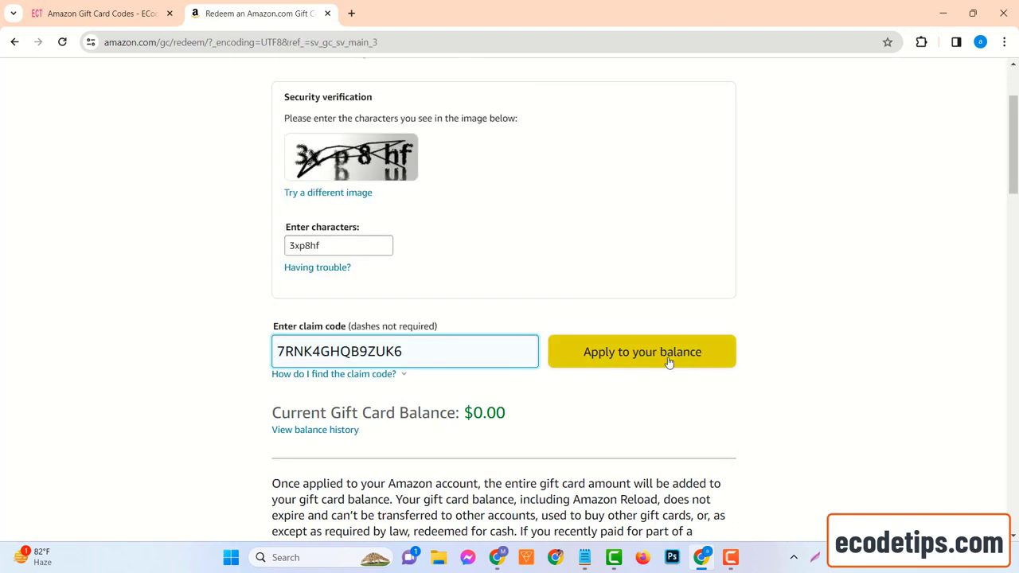
click(642, 352)
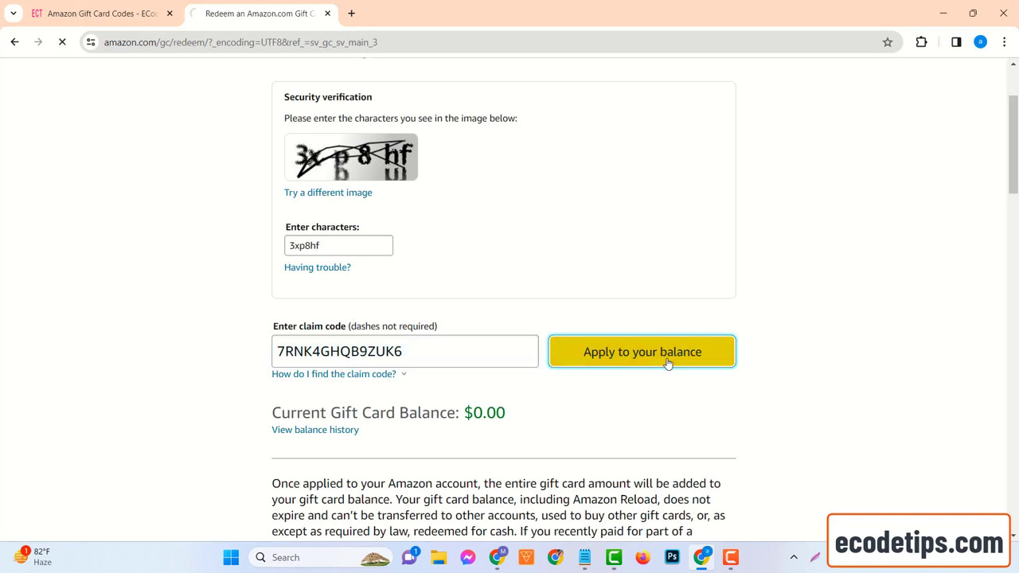
click(642, 352)
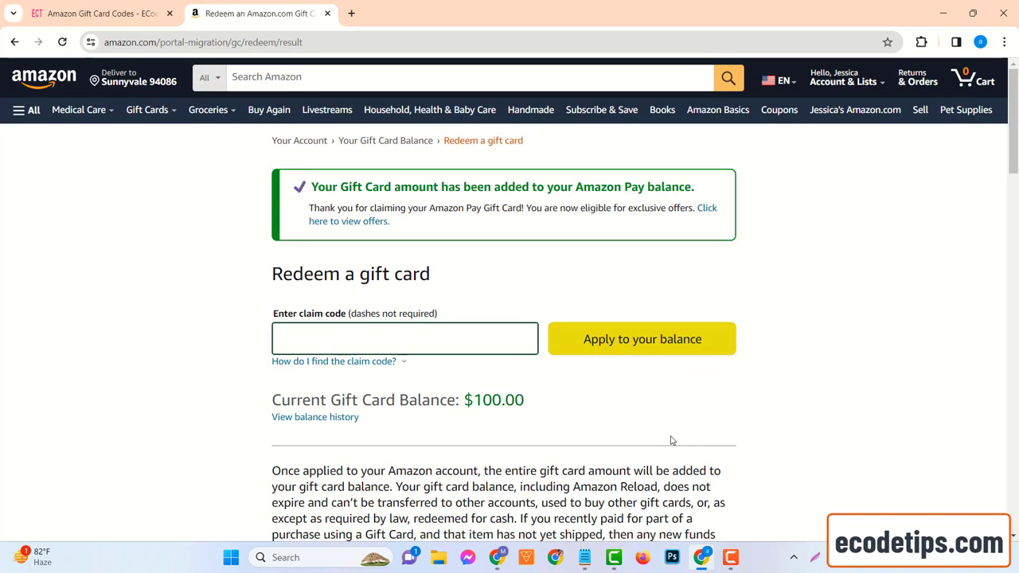
mouse_move(566, 187)
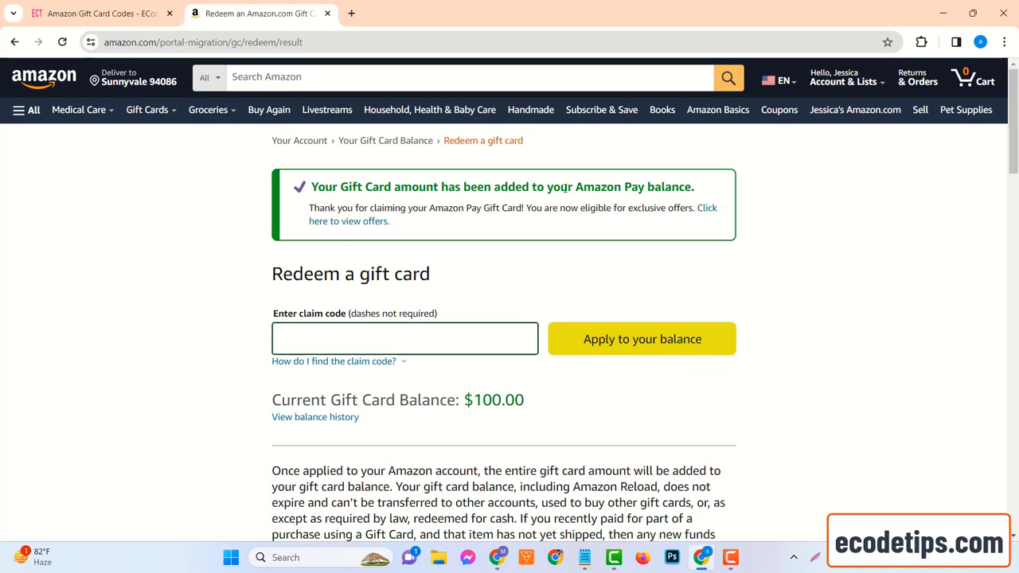